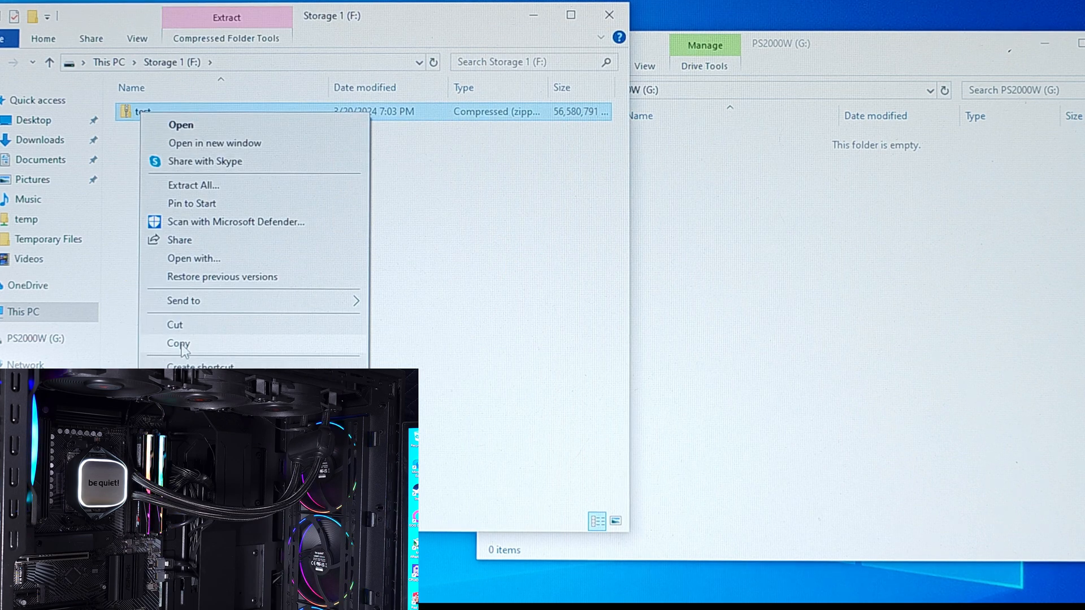
# Paste the cut 37.5 GB 'test' archive into the empty PS2000W (G:) drive, starting the transfer
pyautogui.rightClick(760, 312)
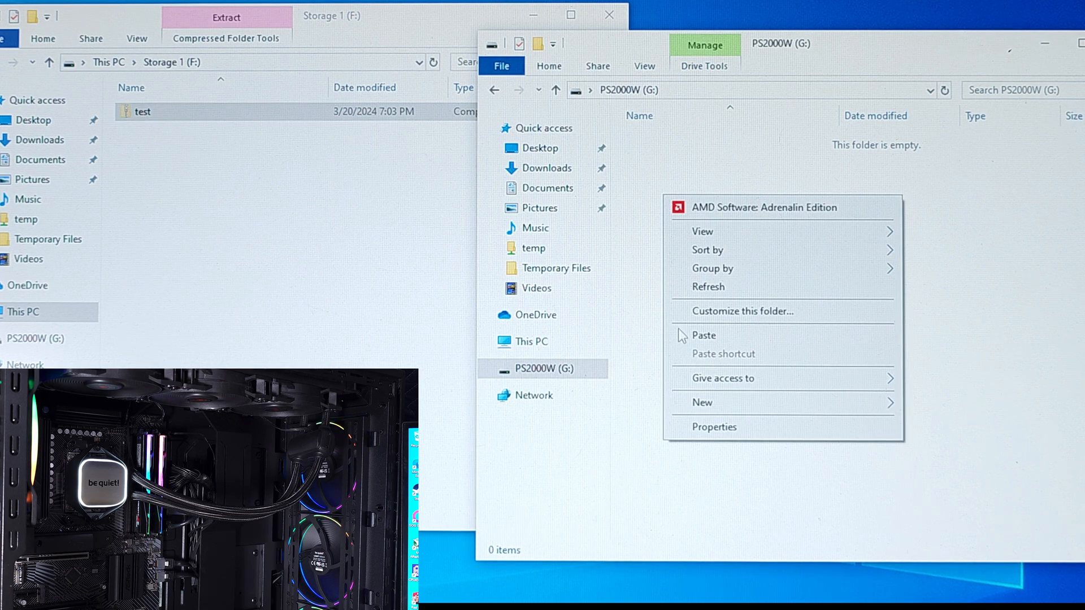
pyautogui.click(704, 334)
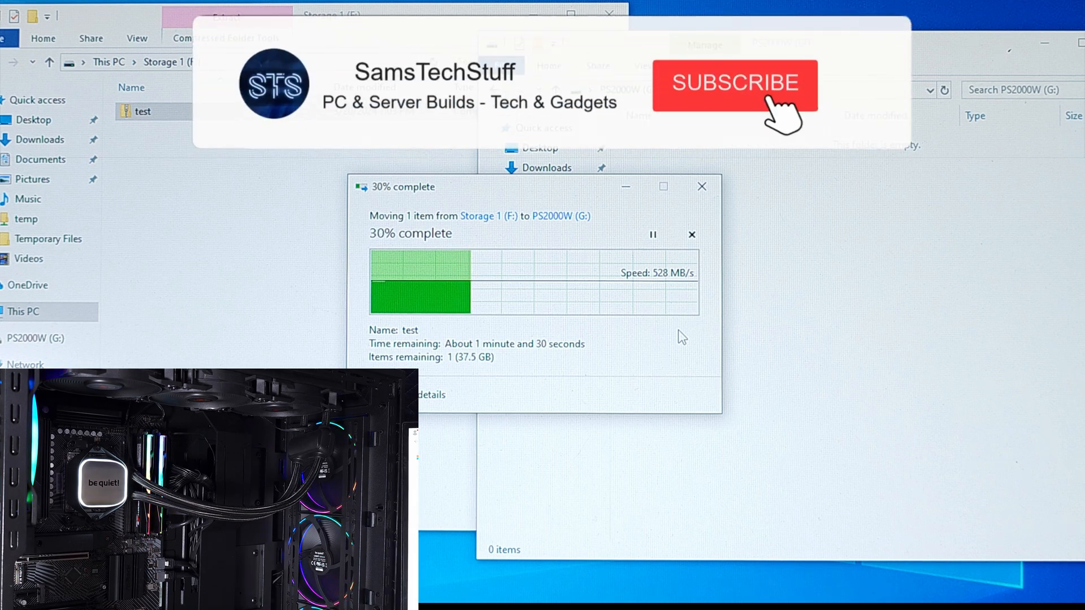
pyautogui.click(734, 85)
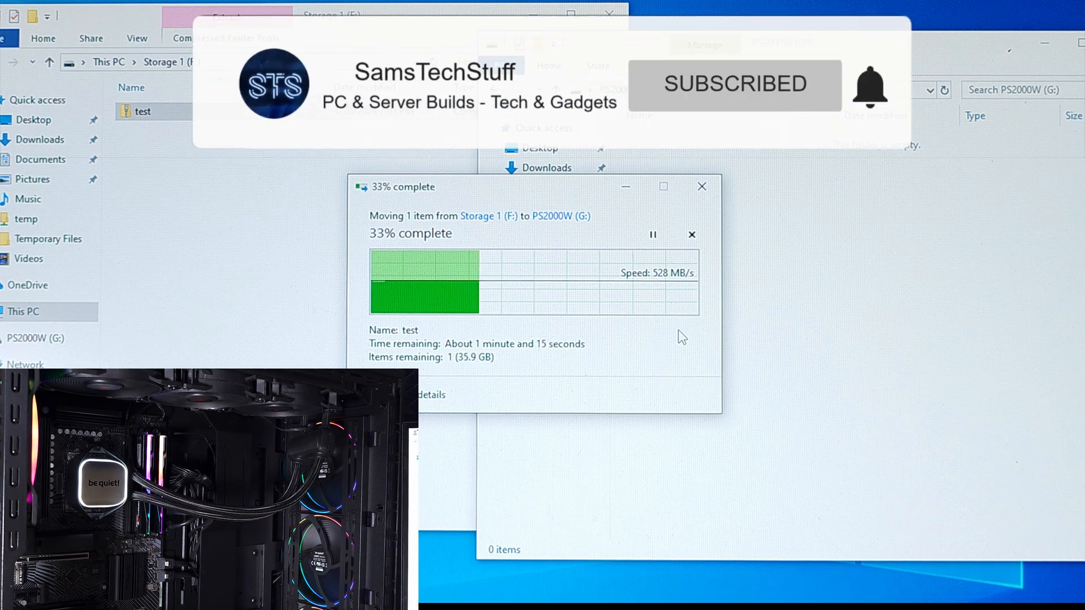